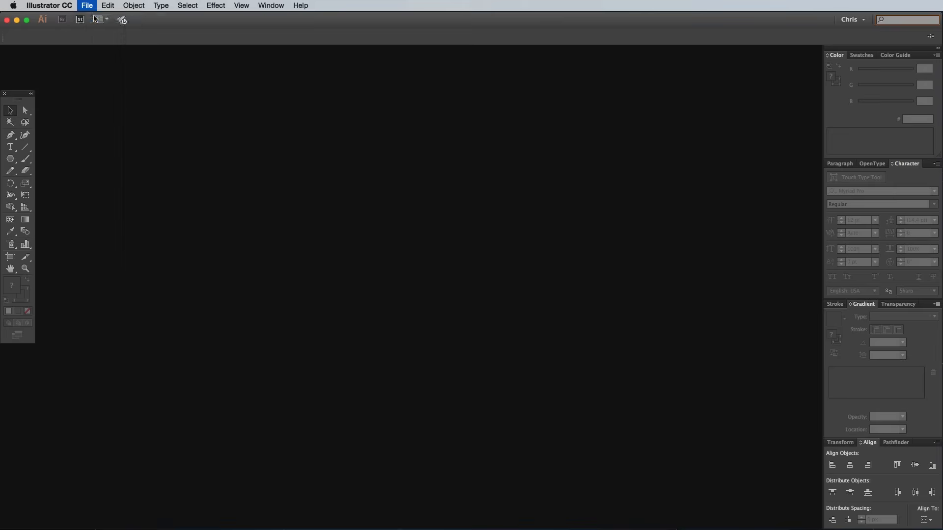
{"action": "mouse_move", "coordinate": [655, 451]}
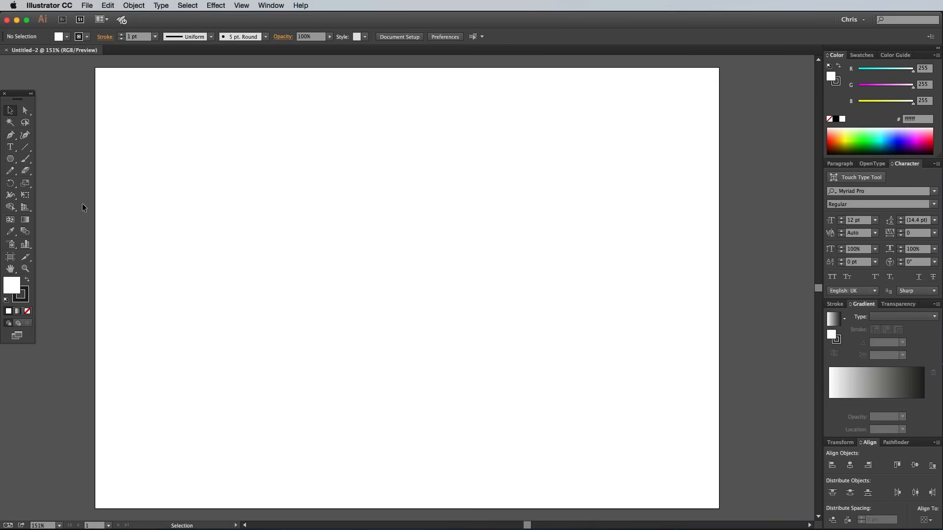
- Place a 500 × 500 px unfilled circle on the artboard with the Ellipse tool
{"action": "left_click", "coordinate": [9, 160]}
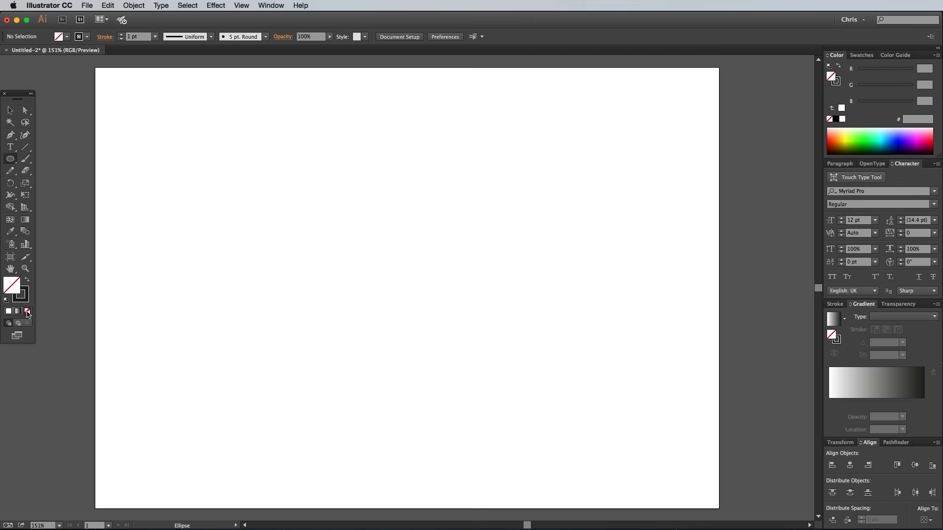
{"action": "left_click", "coordinate": [380, 247]}
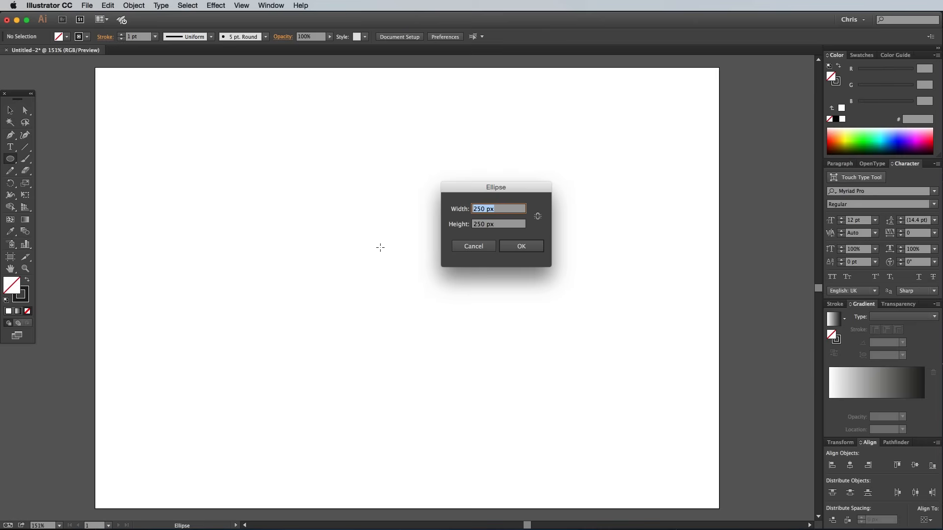
{"action": "type", "text": "500"}
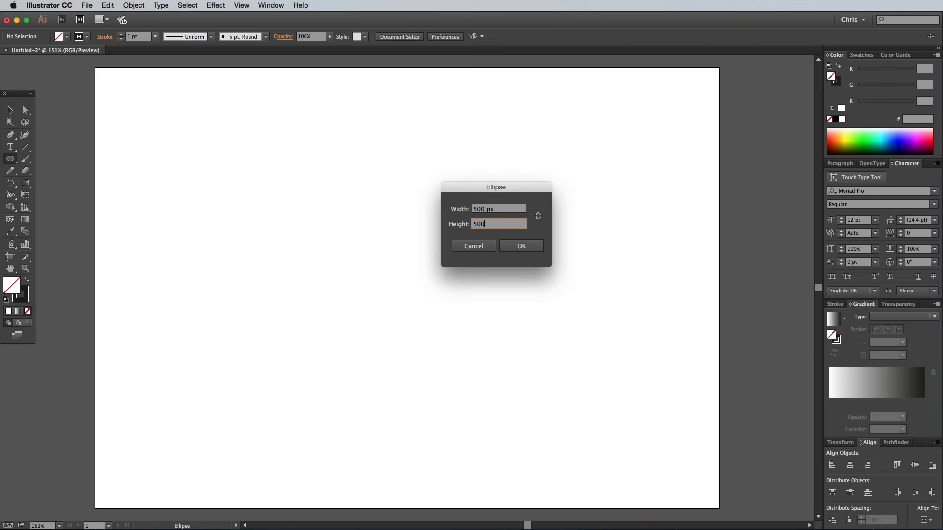
{"action": "left_click", "coordinate": [521, 246]}
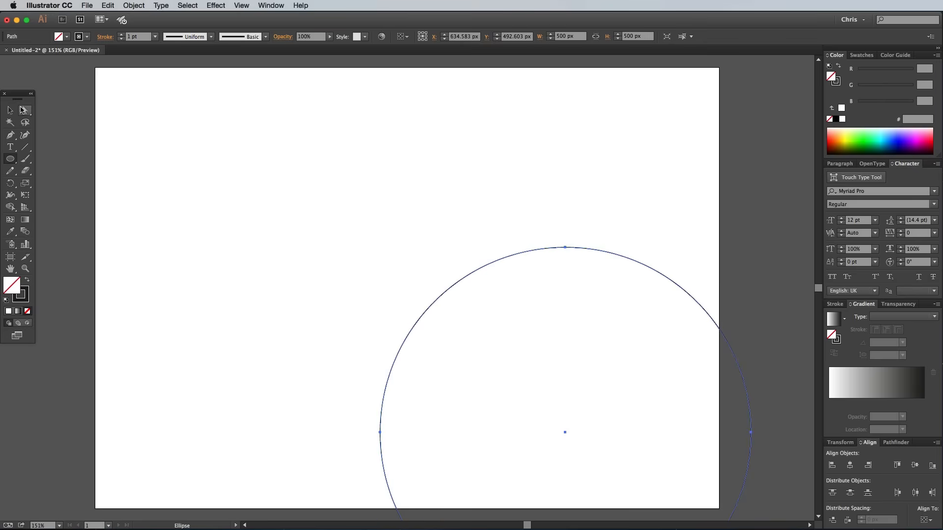
{"action": "left_click", "coordinate": [10, 110]}
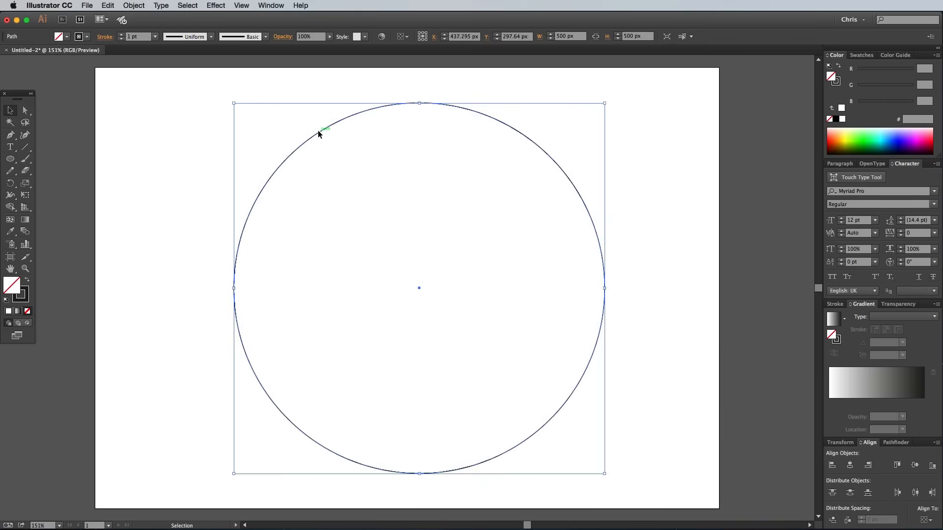
- Centre the 500 px circle, add a 250 px circle and turn on Smart Guides
{"action": "left_click", "coordinate": [199, 141]}
{"action": "type", "text": "25"}
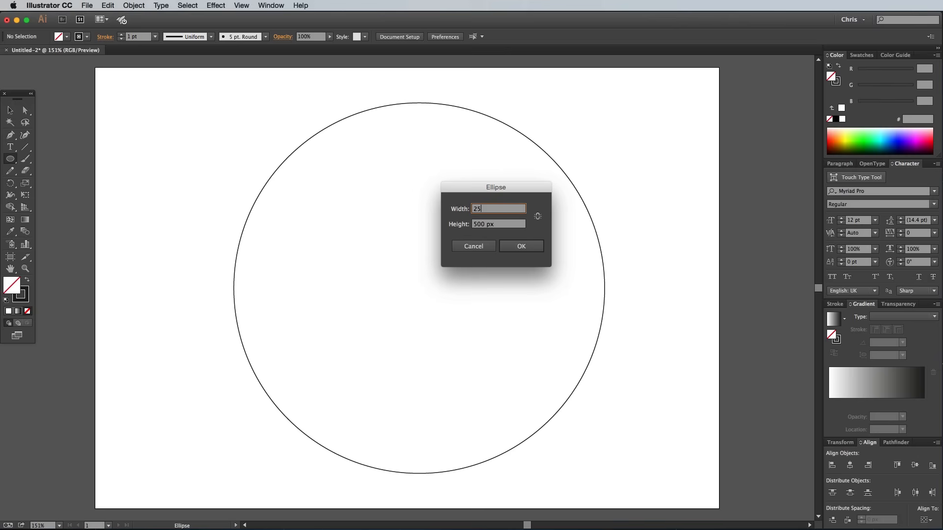
{"action": "left_click", "coordinate": [521, 245]}
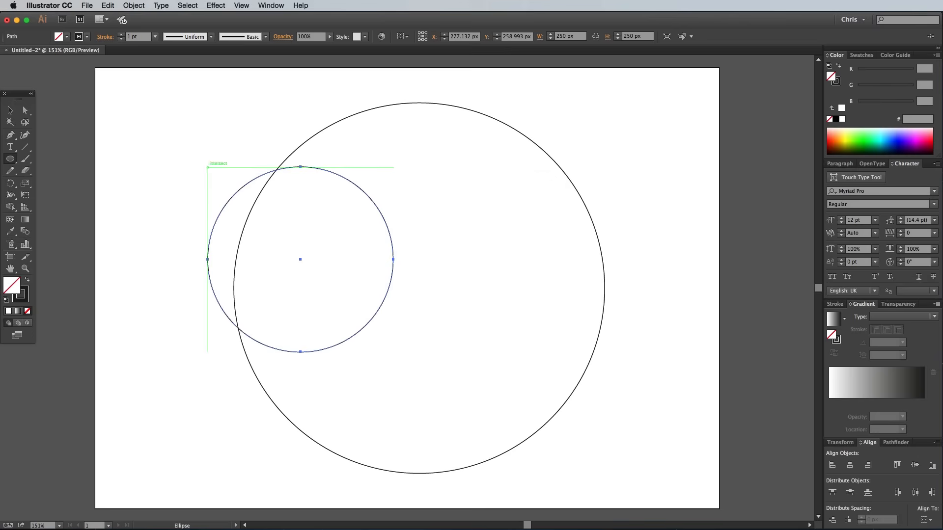
{"action": "left_click", "coordinate": [9, 110]}
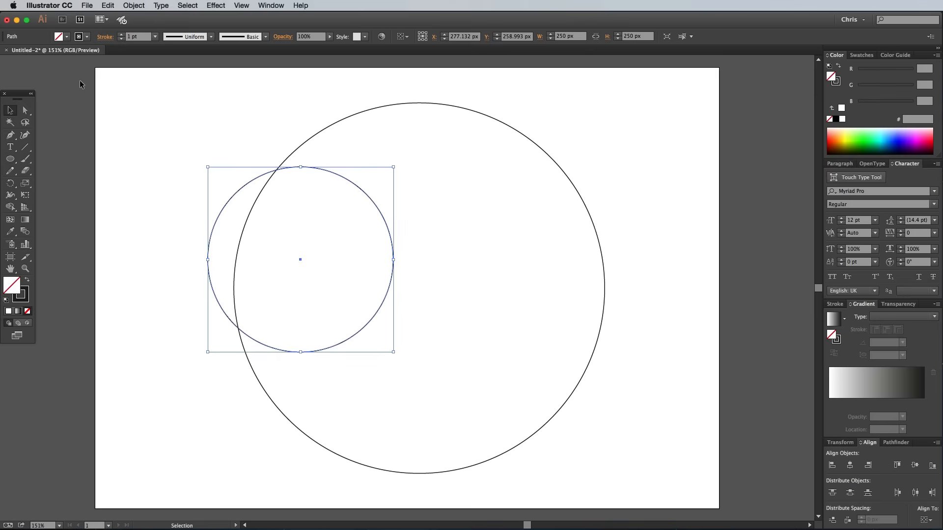
{"action": "left_click", "coordinate": [240, 5]}
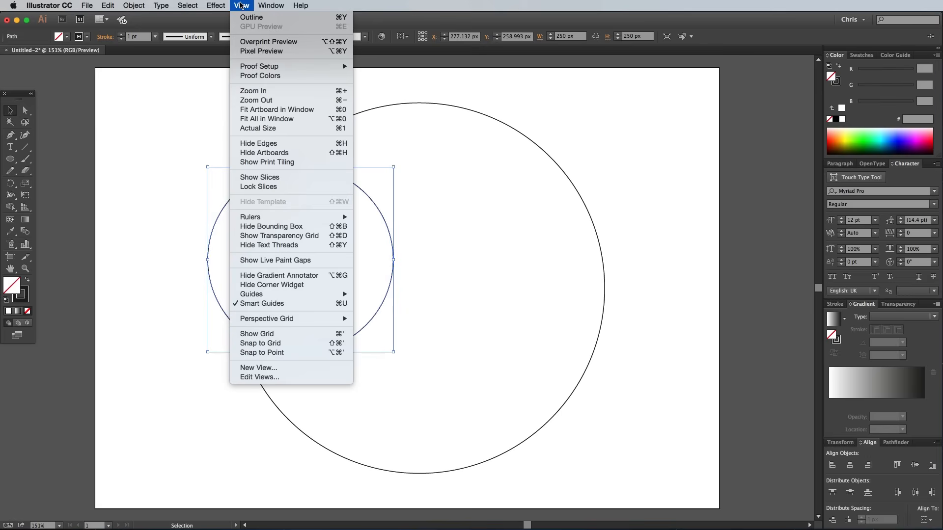
{"action": "mouse_move", "coordinate": [261, 304]}
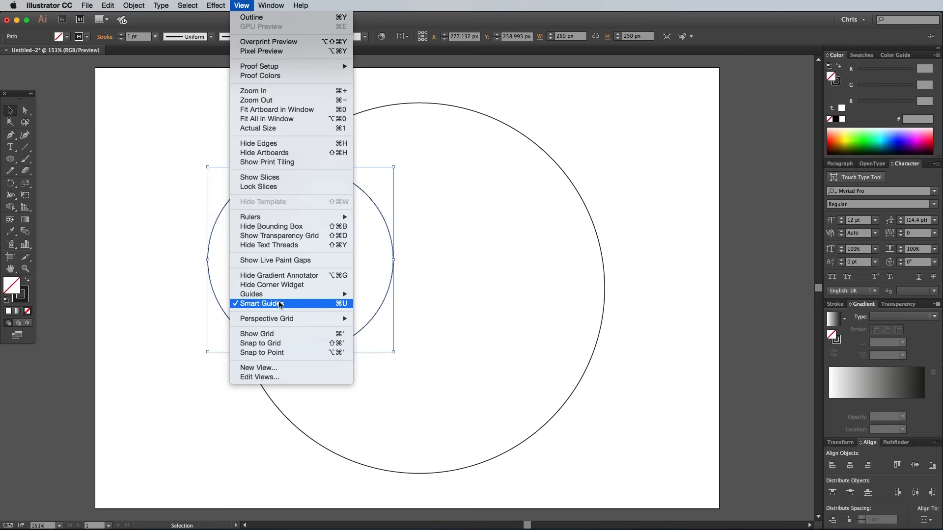
{"action": "left_click", "coordinate": [259, 304]}
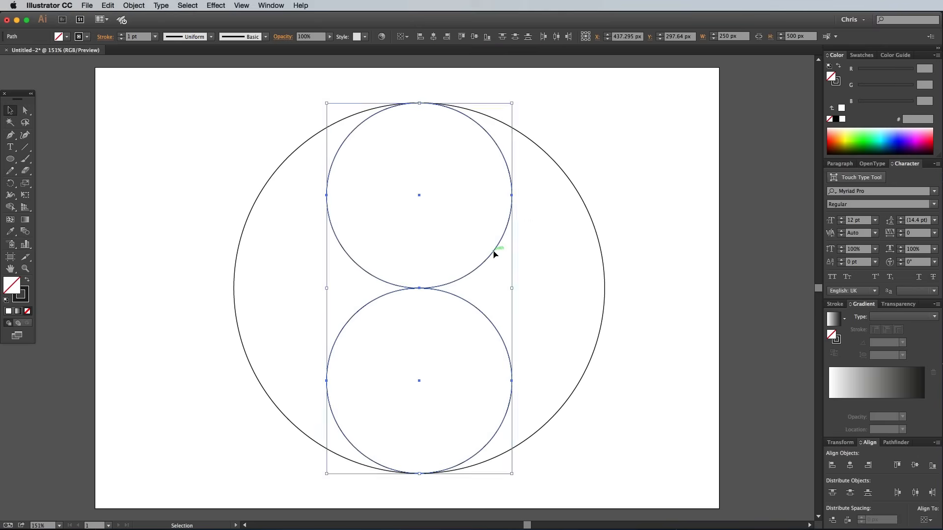
- Arrange five 250 px circles top, bottom, left, right and centre inside the large circle
{"action": "left_click", "coordinate": [108, 6]}
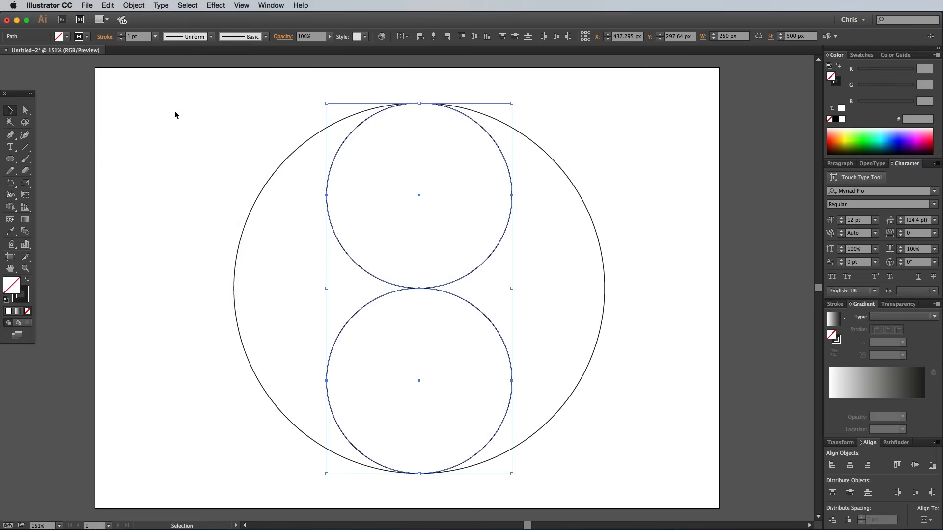
{"action": "mouse_move", "coordinate": [512, 473]}
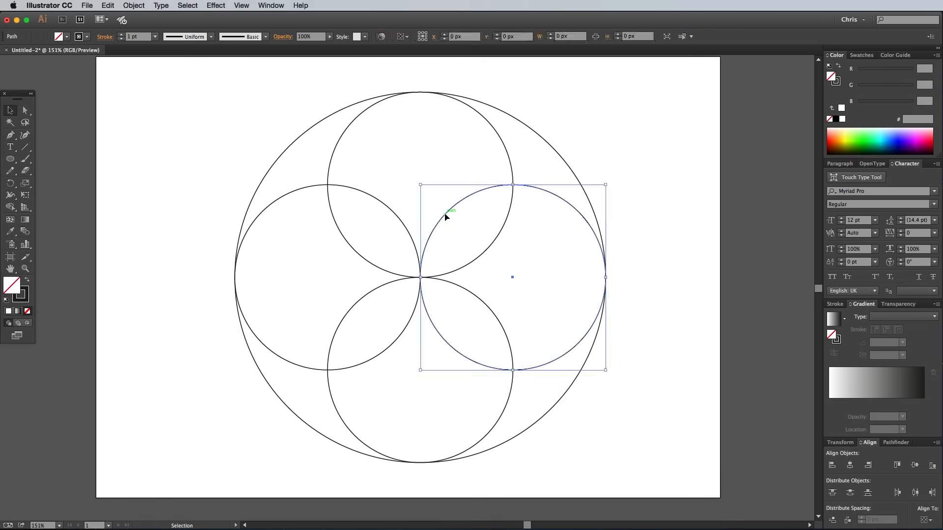
{"action": "left_click", "coordinate": [108, 6]}
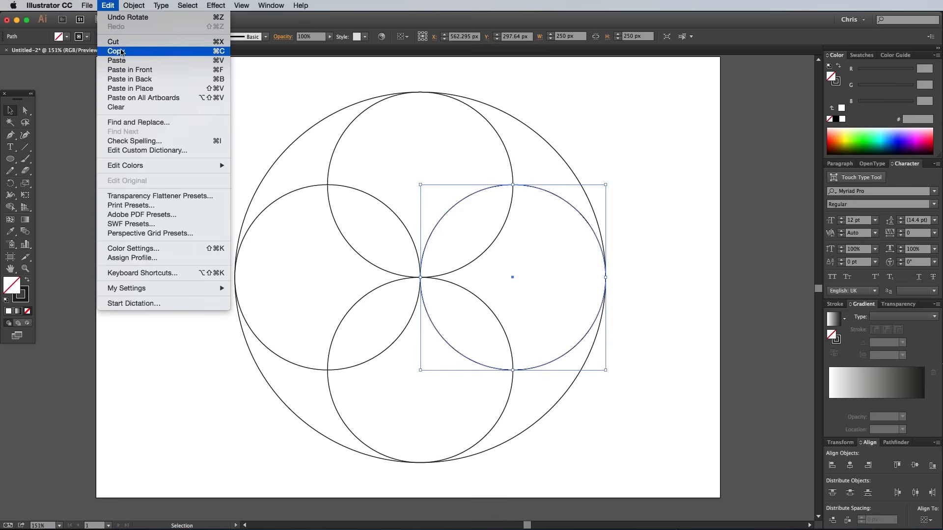
{"action": "mouse_move", "coordinate": [116, 60]}
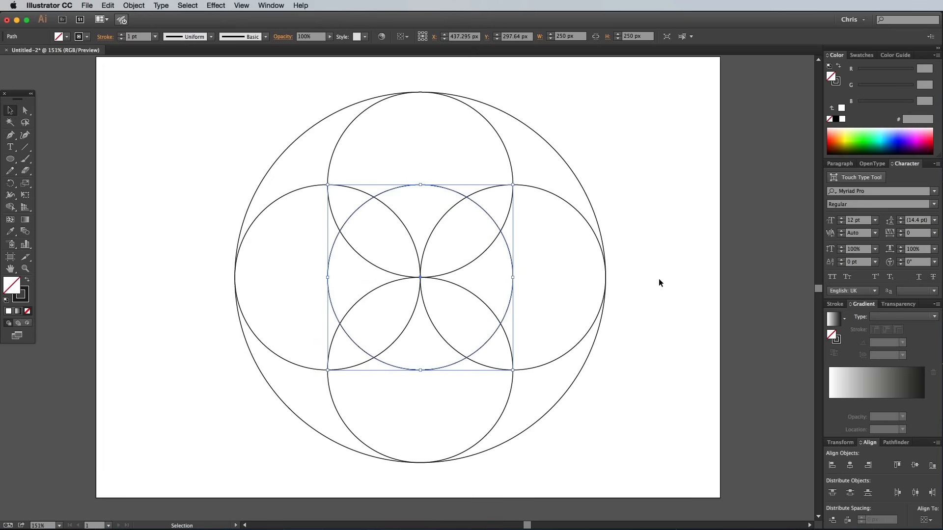
{"action": "left_click", "coordinate": [368, 250]}
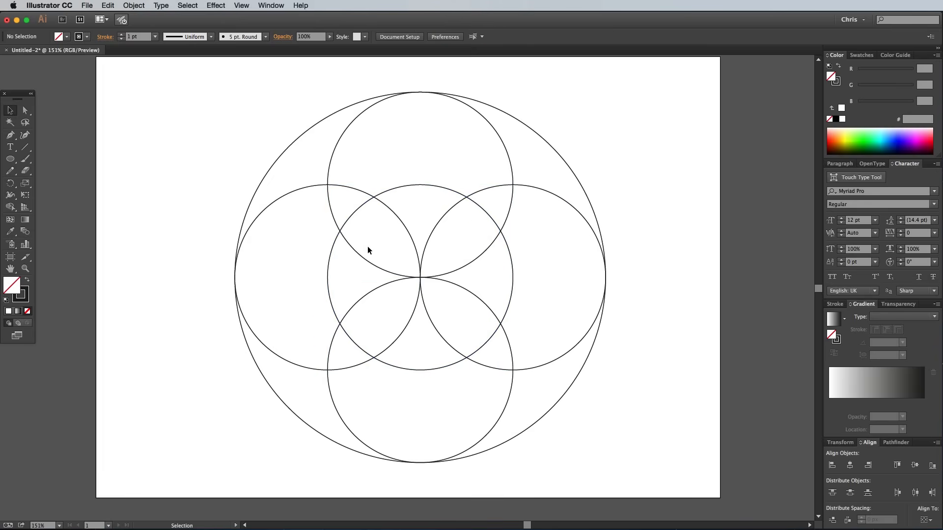
- Draw a 3-sided polygon (triangle) with the Polygon tool
{"action": "left_click", "coordinate": [10, 159]}
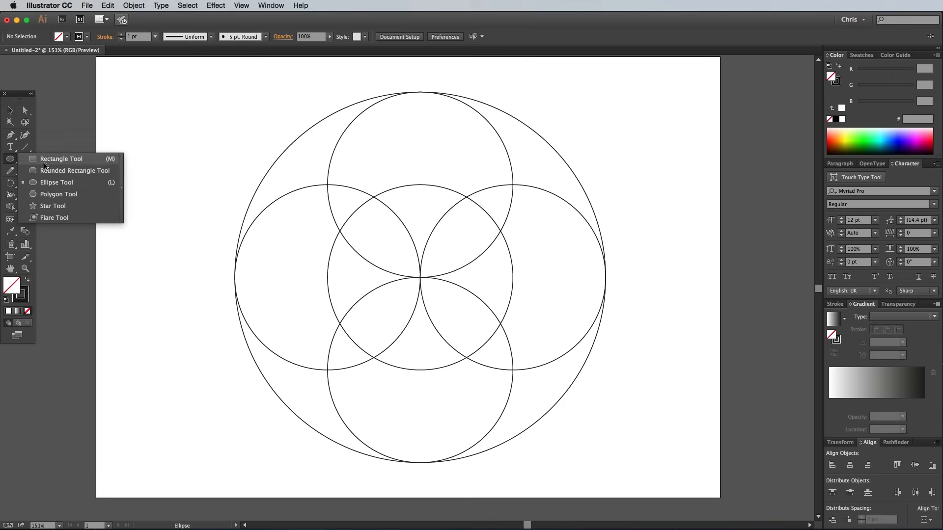
{"action": "left_click", "coordinate": [58, 194]}
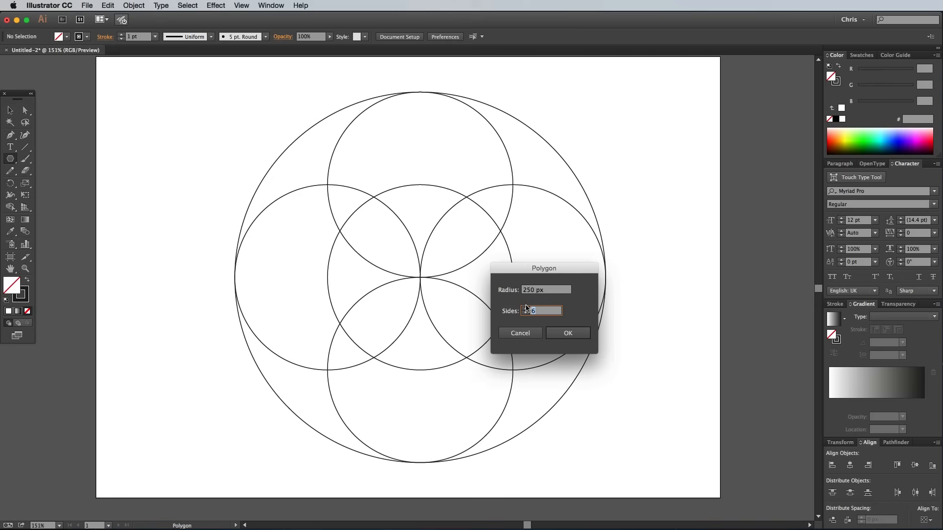
{"action": "type", "text": "3"}
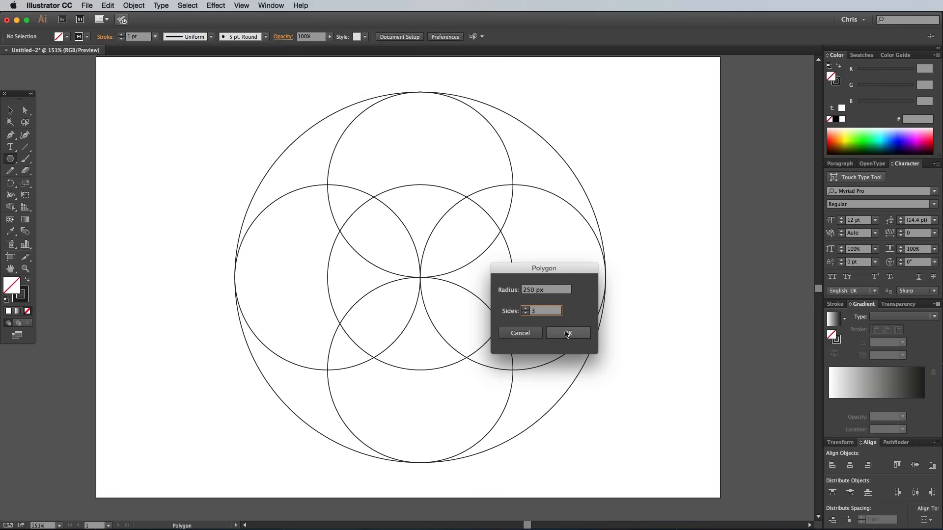
{"action": "left_click", "coordinate": [567, 332]}
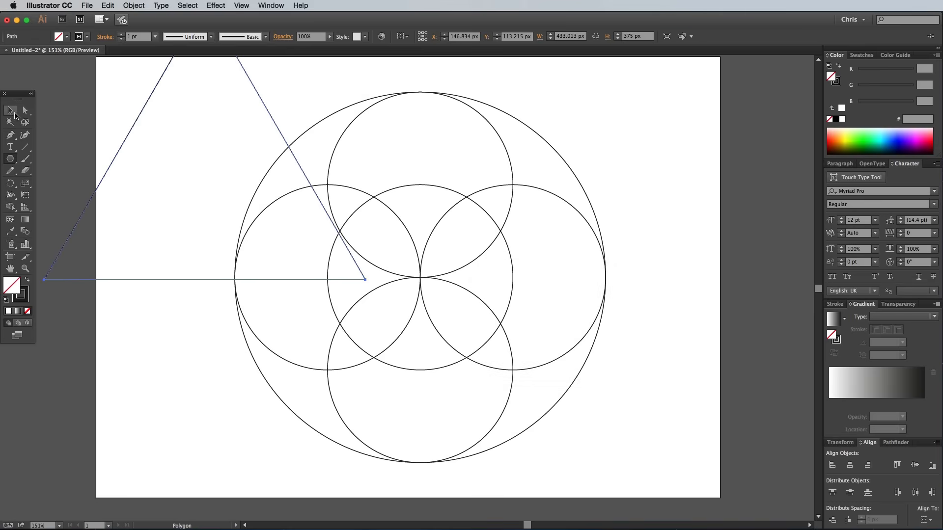
- Duplicate and invert the triangle, moving it to complete the six-pointed star
{"action": "left_click", "coordinate": [9, 110]}
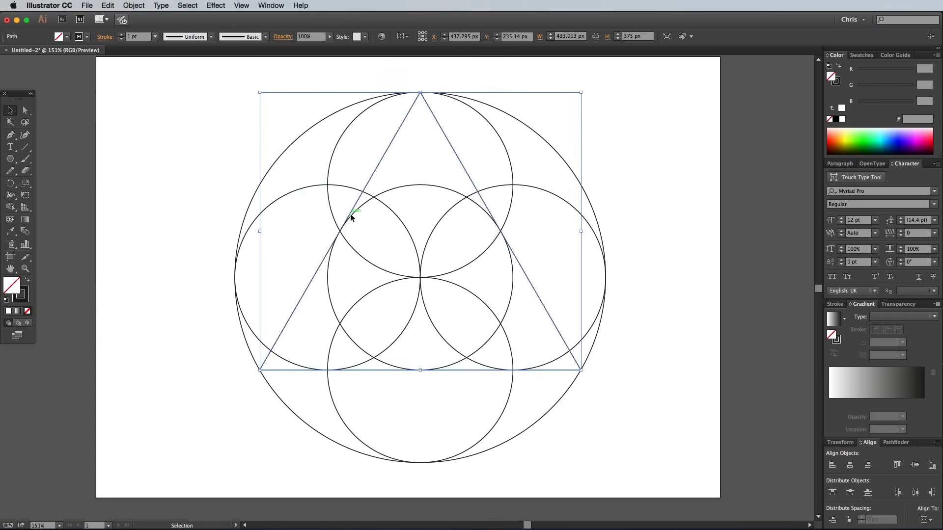
{"action": "left_click", "coordinate": [108, 6]}
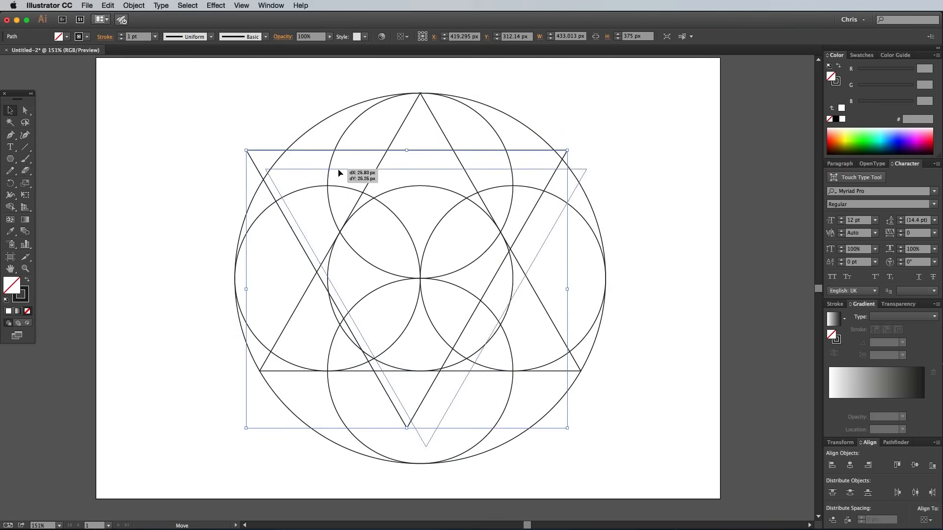
{"action": "left_click_drag", "start_coordinate": [339, 174], "coordinate": [333, 187]}
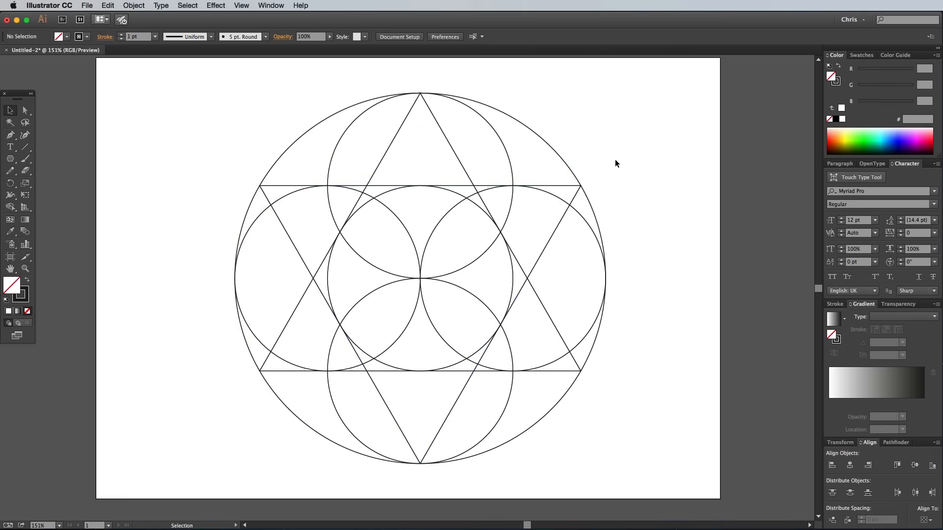
{"action": "mouse_move", "coordinate": [184, 79]}
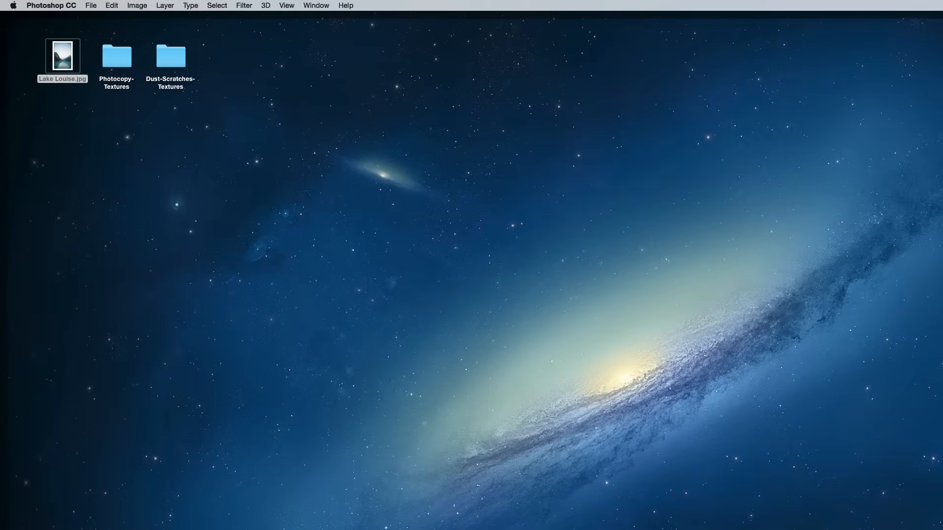
- Paste the line pattern as pixels onto Lake Louise.jpg and scale it over the mountains
{"action": "double_click", "coordinate": [62, 55]}
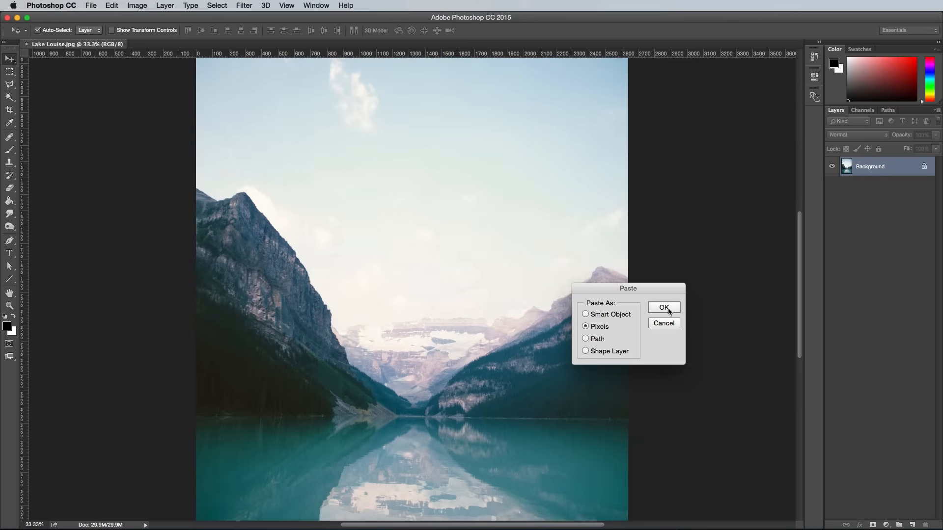
{"action": "left_click", "coordinate": [663, 307]}
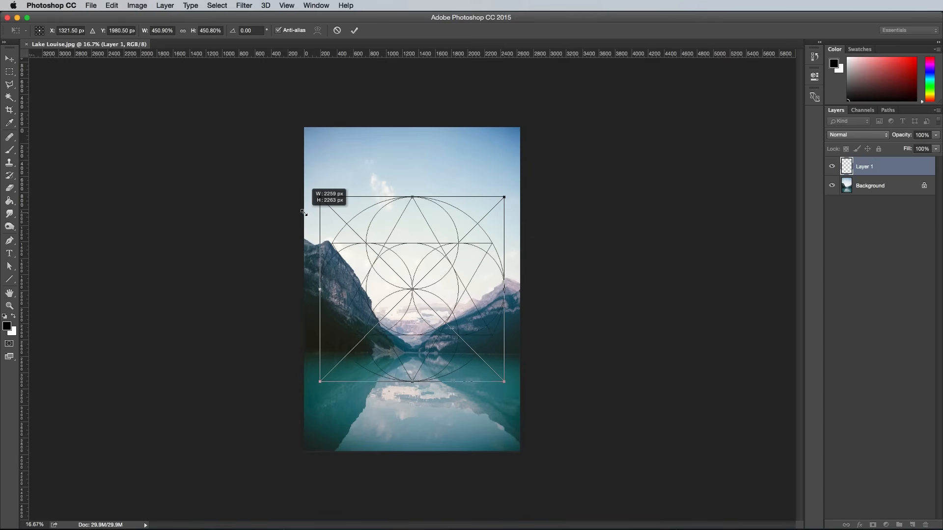
{"action": "key", "text": "Return"}
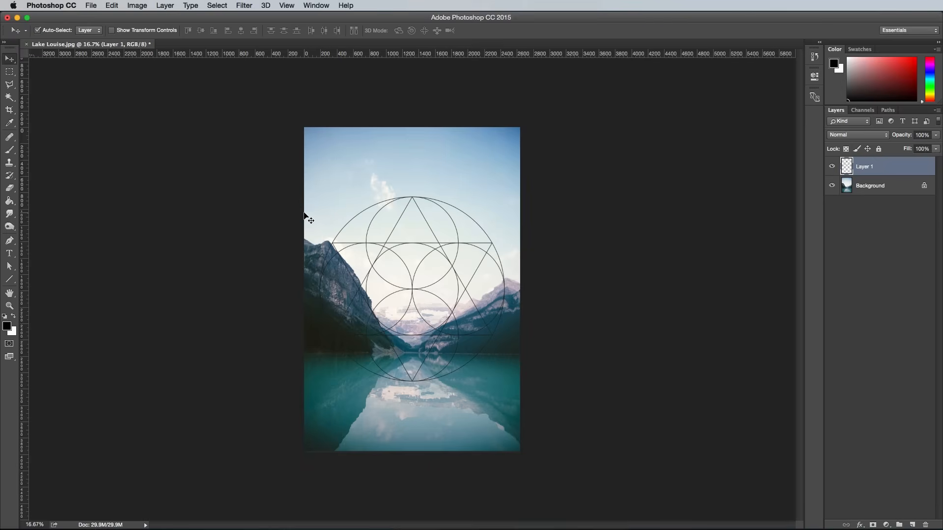
- Fill the pattern lines white and rename the layer Vector Lines
{"action": "left_click", "coordinate": [136, 6]}
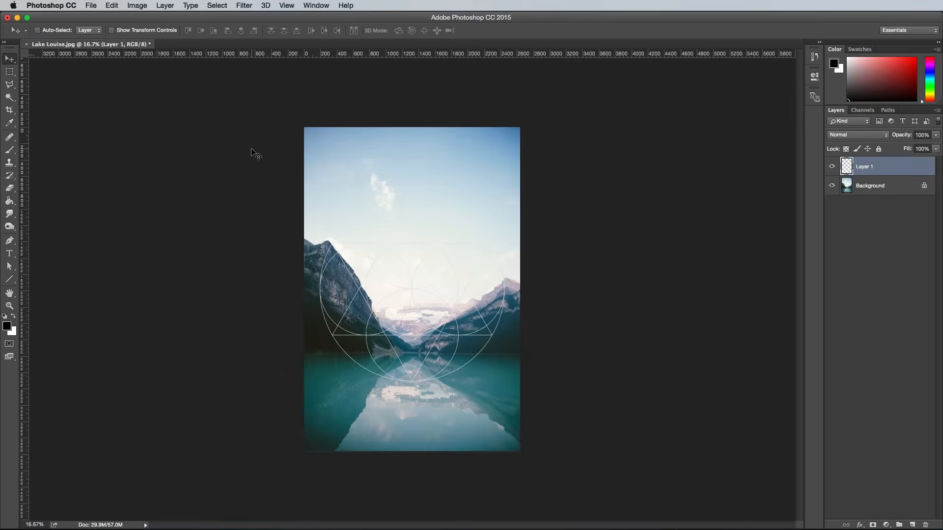
{"action": "double_click", "coordinate": [867, 167]}
{"action": "type", "text": "Vector Lines"}
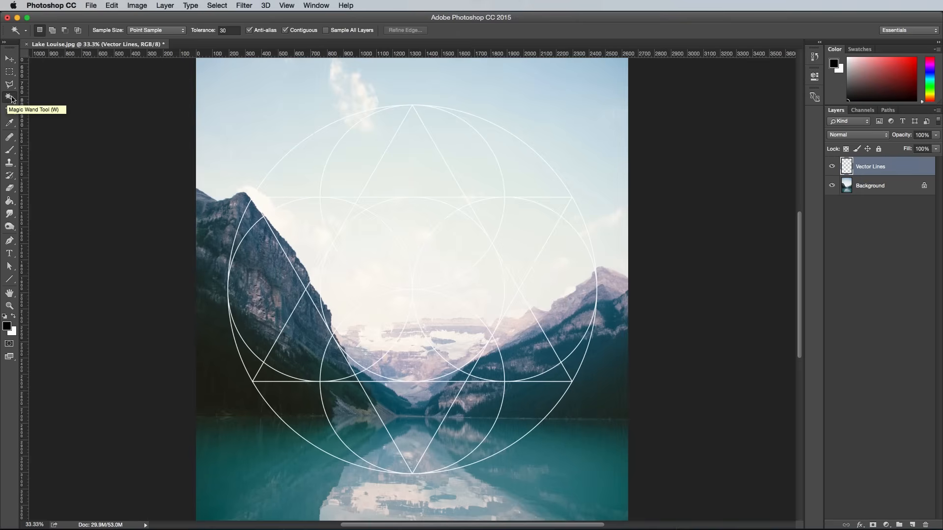
{"action": "mouse_move", "coordinate": [307, 33]}
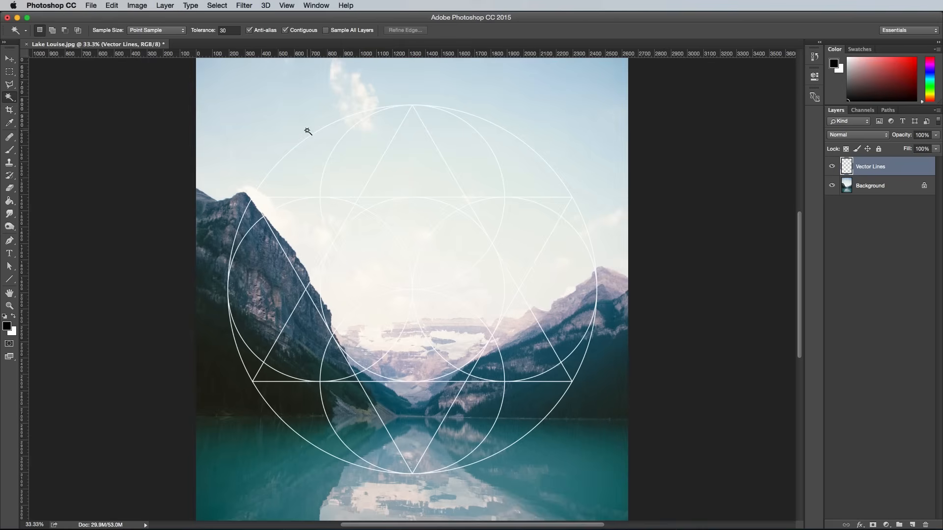
- Magic Wand one pattern segment and copy it from the Background onto its own layer
{"action": "left_click", "coordinate": [307, 131]}
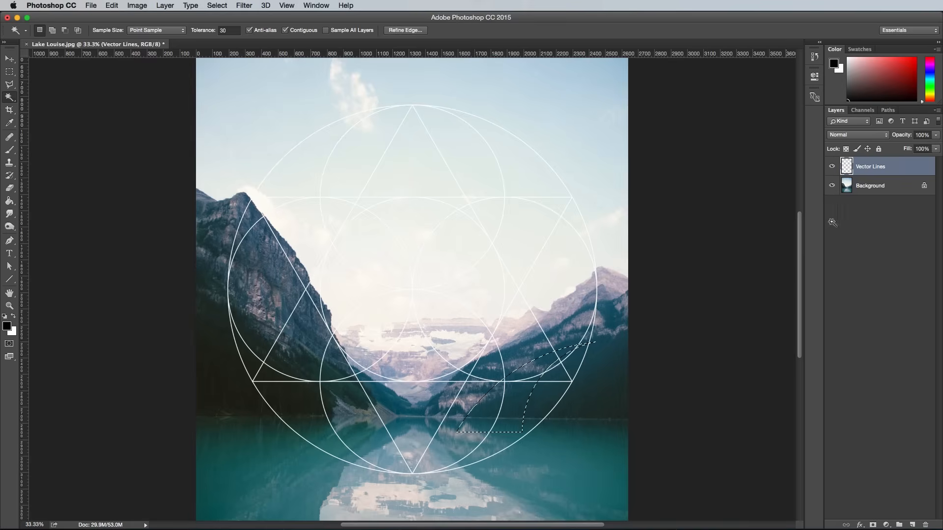
{"action": "left_click", "coordinate": [870, 185]}
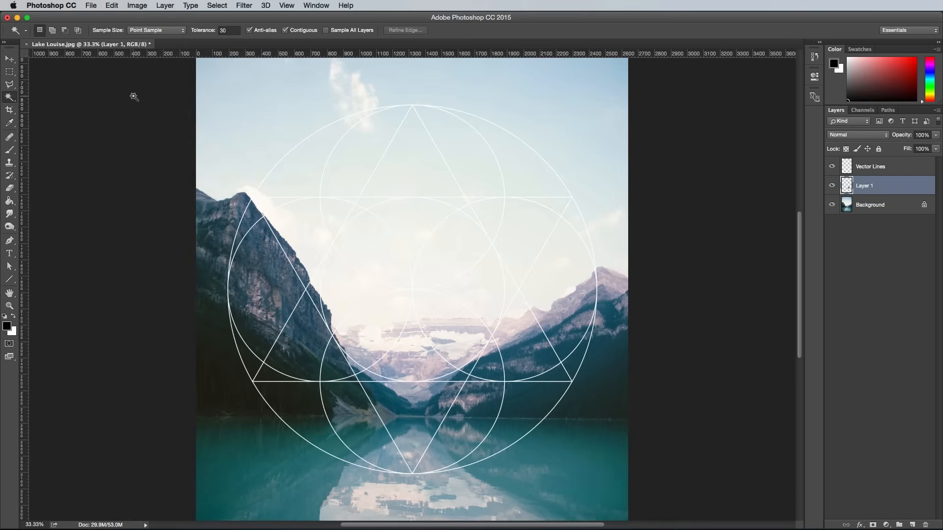
{"action": "left_click", "coordinate": [10, 60]}
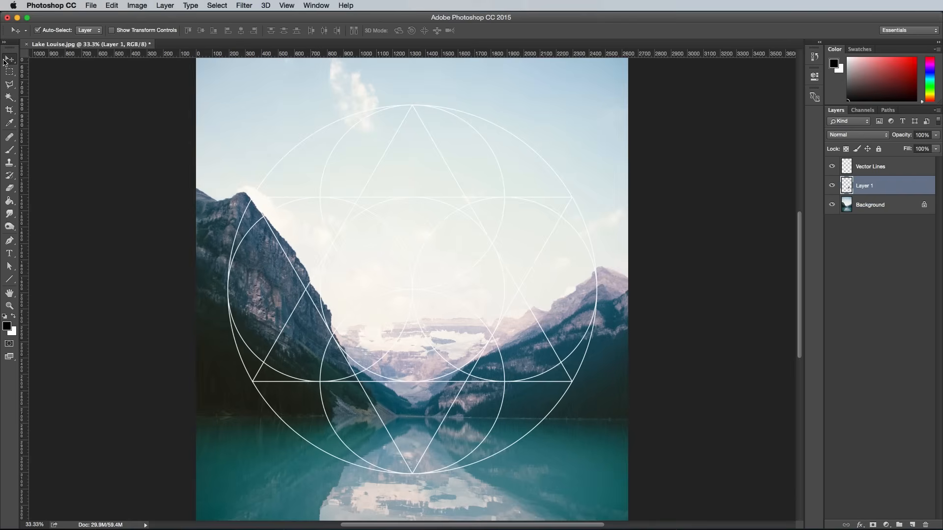
- Shift the copied crescent piece up-left, then return to the Vector Lines layer for the next segment
{"action": "left_click", "coordinate": [37, 30]}
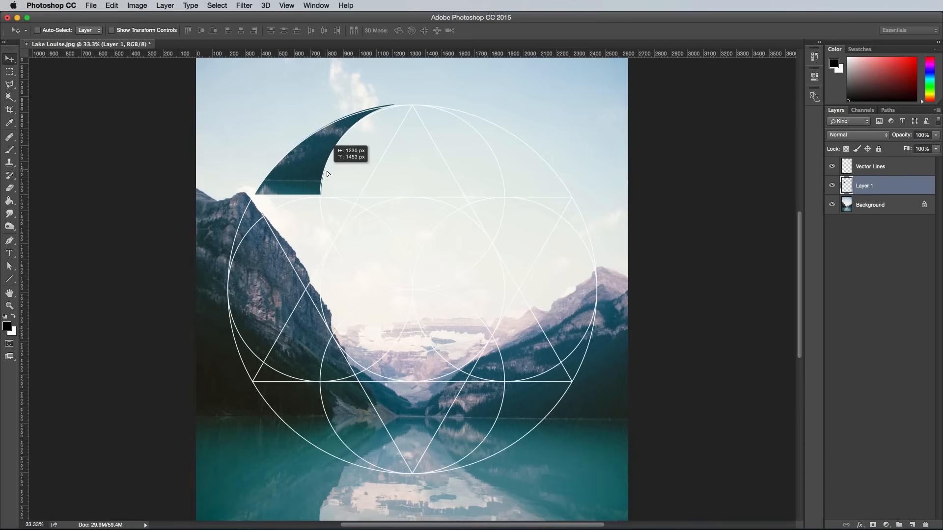
{"action": "left_click", "coordinate": [286, 6]}
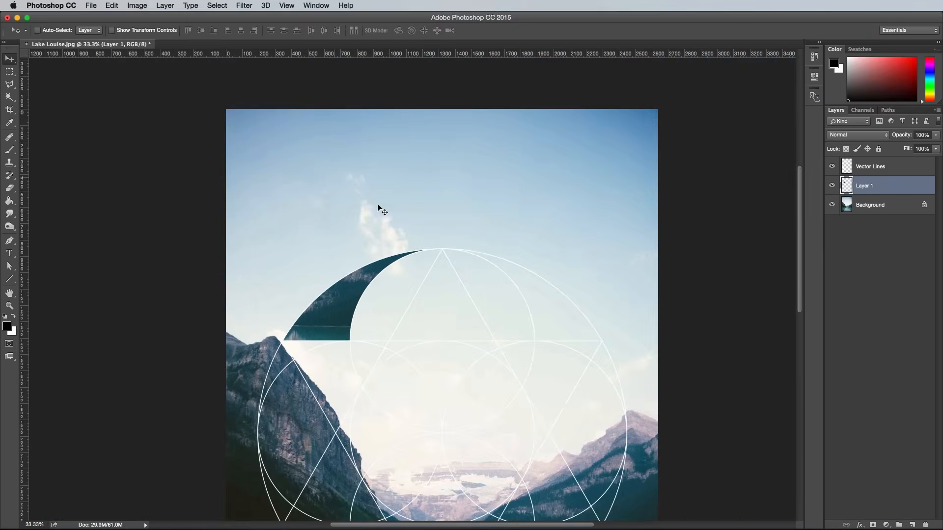
{"action": "left_click", "coordinate": [870, 166]}
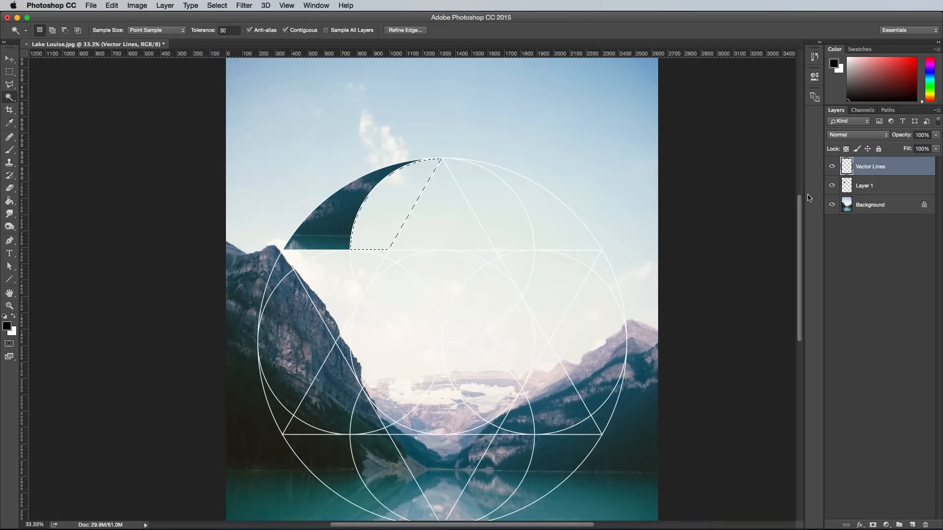
{"action": "left_click", "coordinate": [870, 205]}
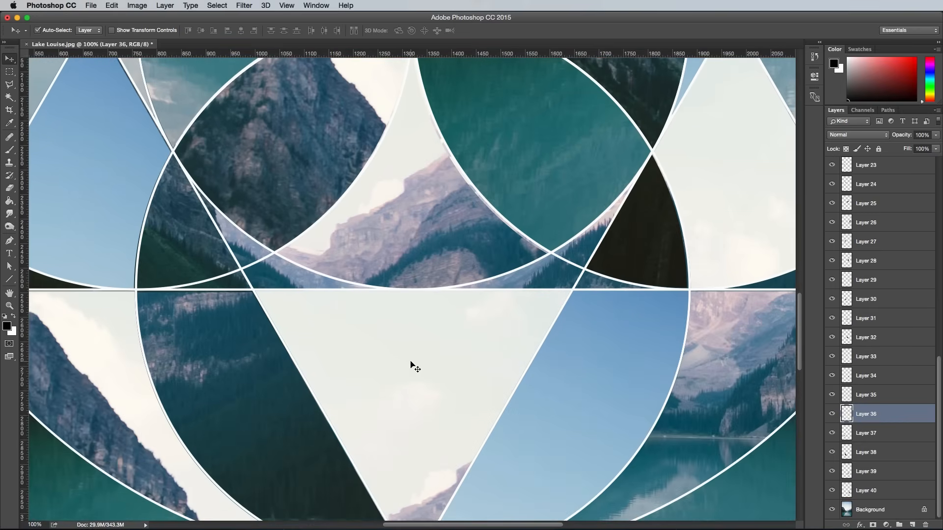
- Offset the last segment pieces and group Layer 1–40 as Group 1
{"action": "left_click", "coordinate": [867, 451]}
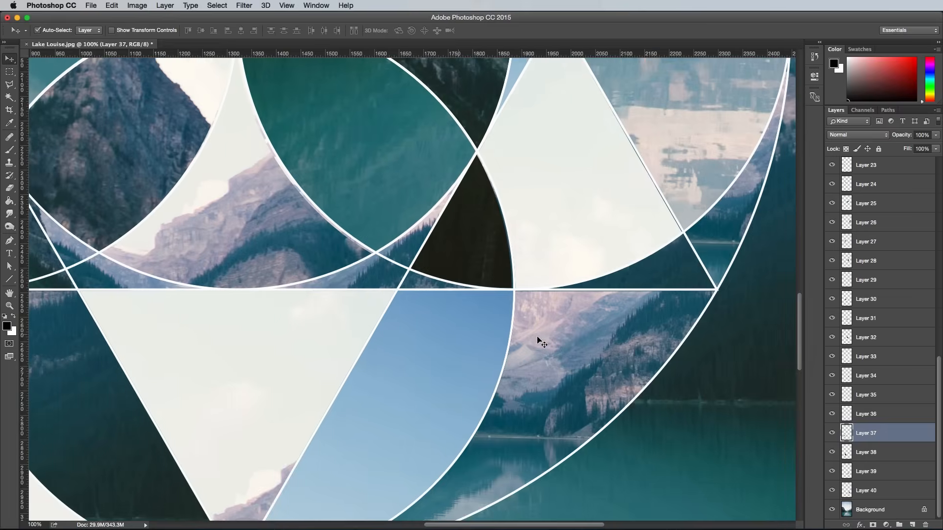
{"action": "left_click", "coordinate": [866, 318]}
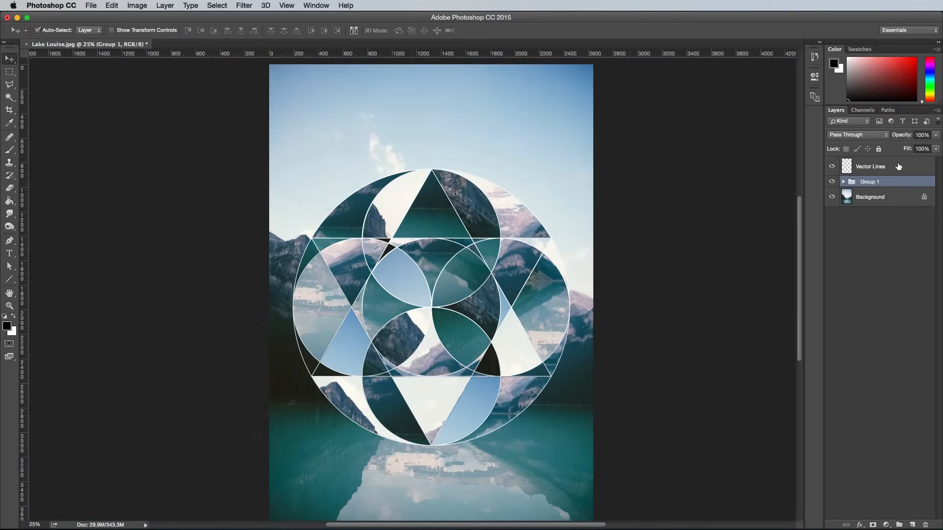
{"action": "left_click", "coordinate": [870, 167]}
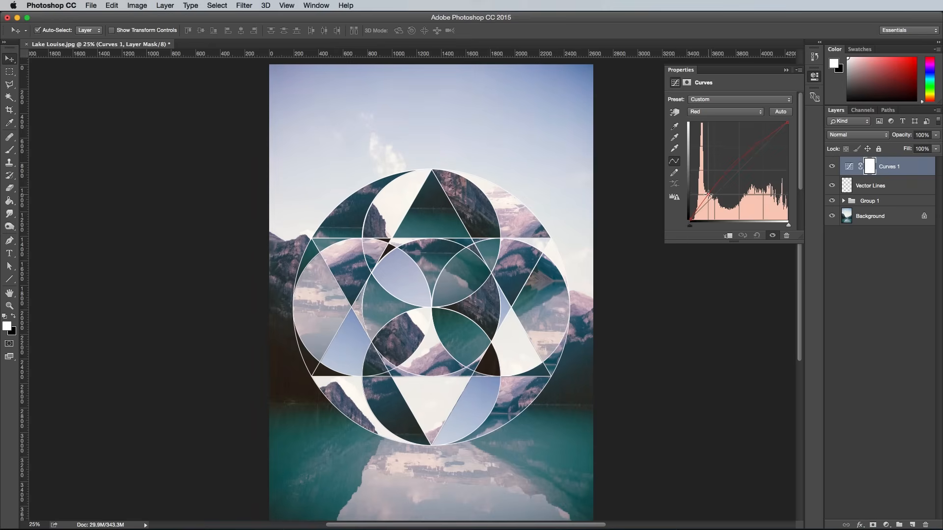
- Bend the Red, Green and Blue Curves channels for a faded retro grade
{"action": "left_click", "coordinate": [725, 112]}
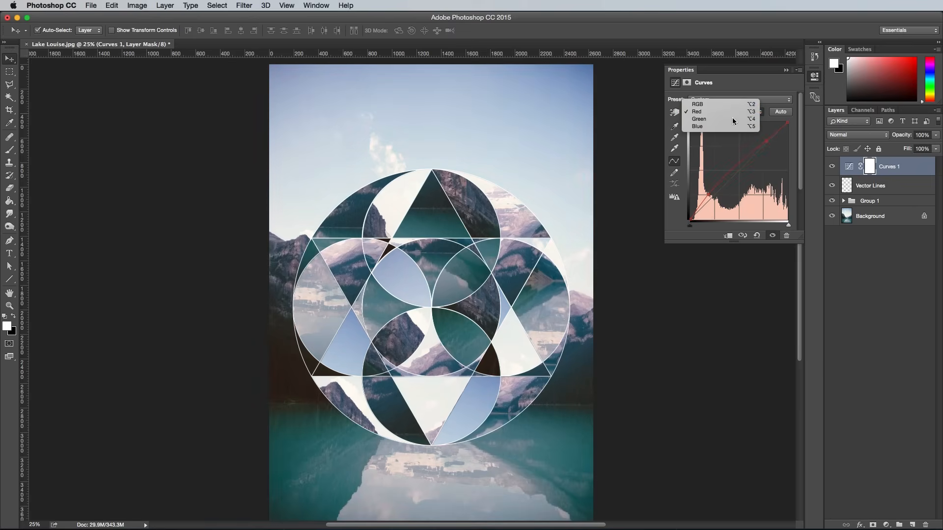
{"action": "left_click", "coordinate": [698, 118]}
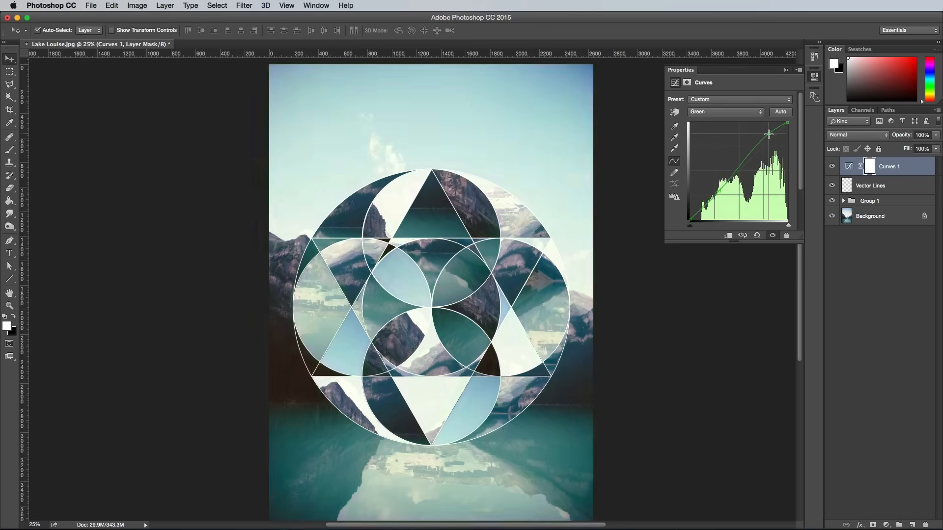
{"action": "left_click", "coordinate": [725, 111]}
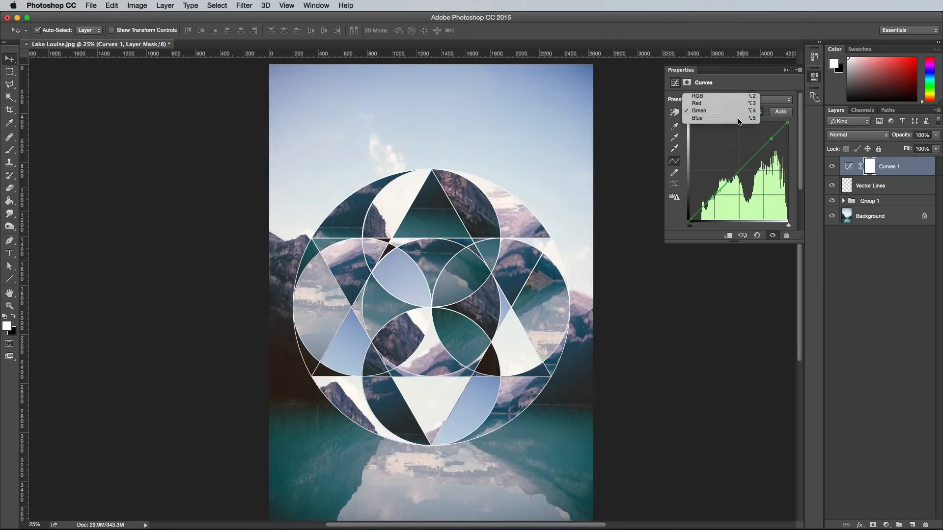
{"action": "left_click", "coordinate": [697, 118]}
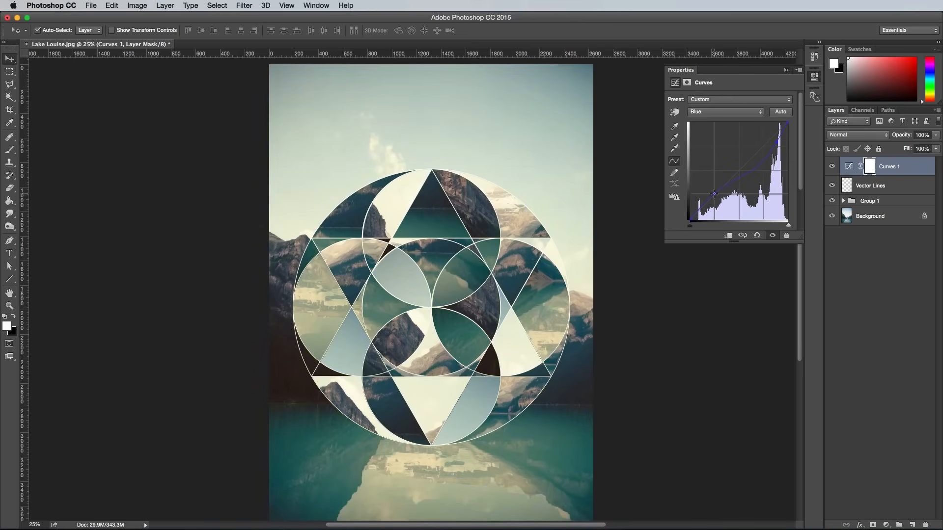
{"action": "left_click", "coordinate": [724, 112]}
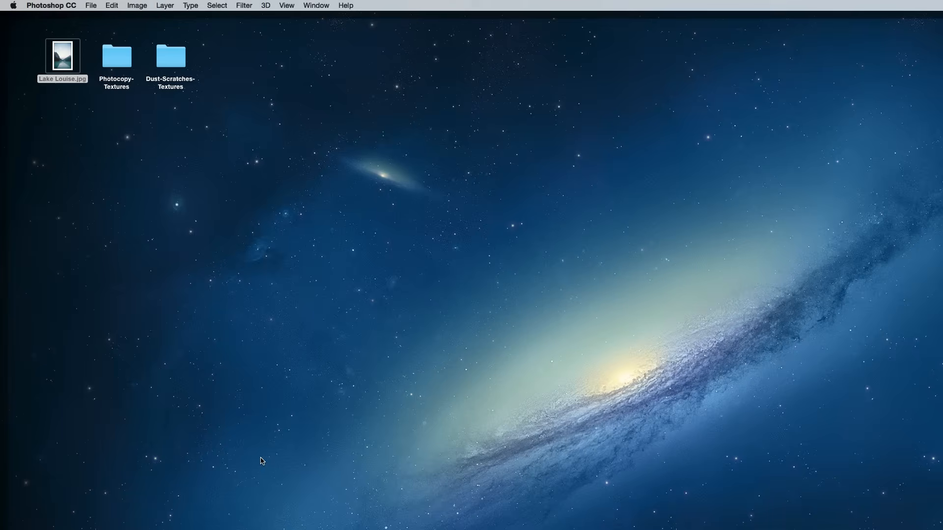
- Add a photocopy texture as Layer 41 on top, blended in Screen mode
{"action": "double_click", "coordinate": [115, 55]}
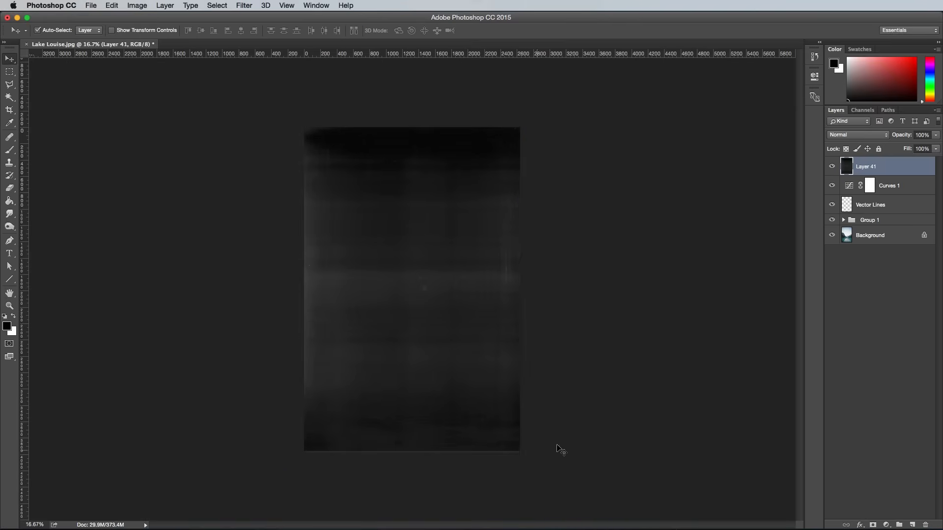
{"action": "left_click", "coordinate": [856, 135]}
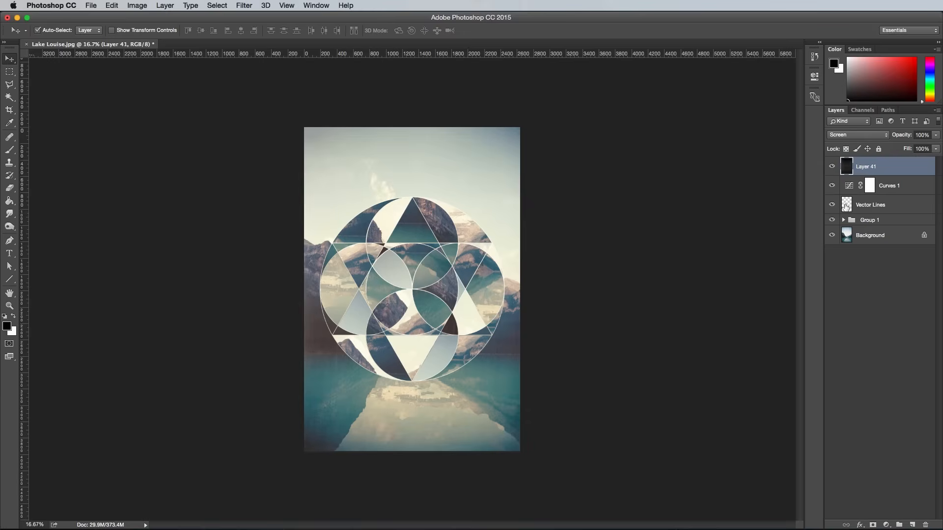
{"action": "left_click", "coordinate": [286, 6]}
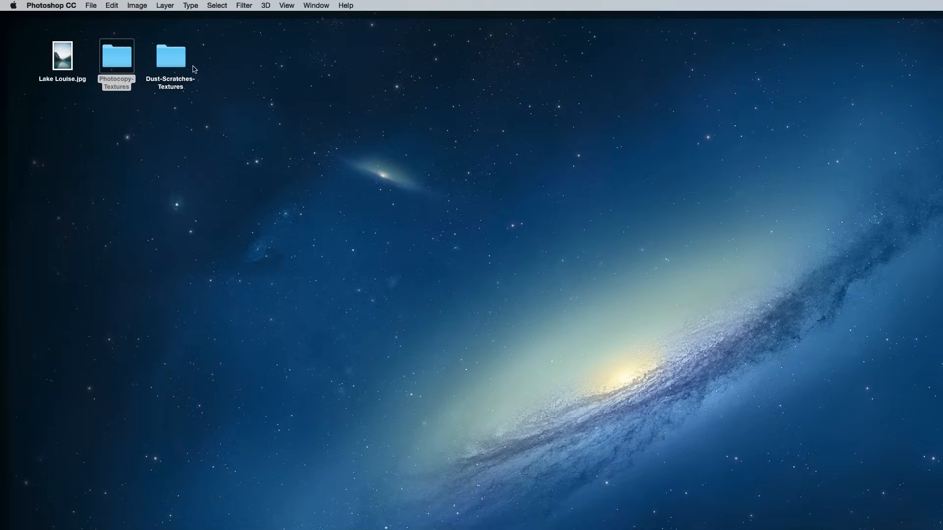
- Overlay a Dust-Scratches texture as Layer 42 in Screen mode, adding fine light flecks
{"action": "double_click", "coordinate": [170, 55]}
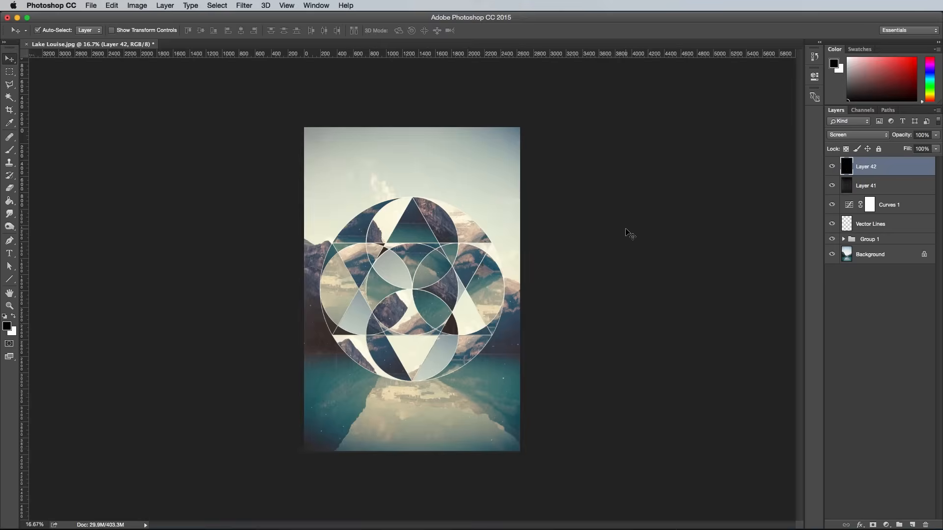
{"action": "left_click", "coordinate": [286, 6]}
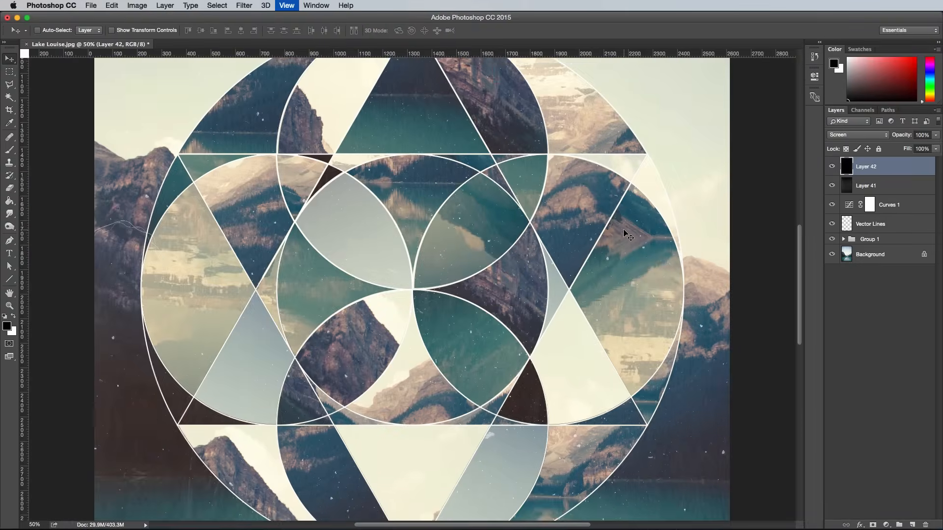